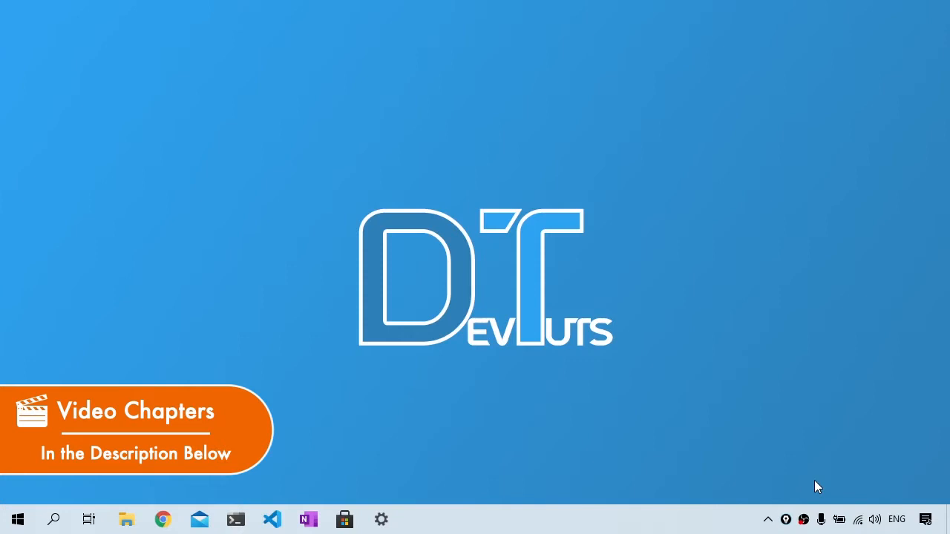
In an Ubuntu terminal, move into the ~/Projects/ex_webpack5 project folder
click(235, 520)
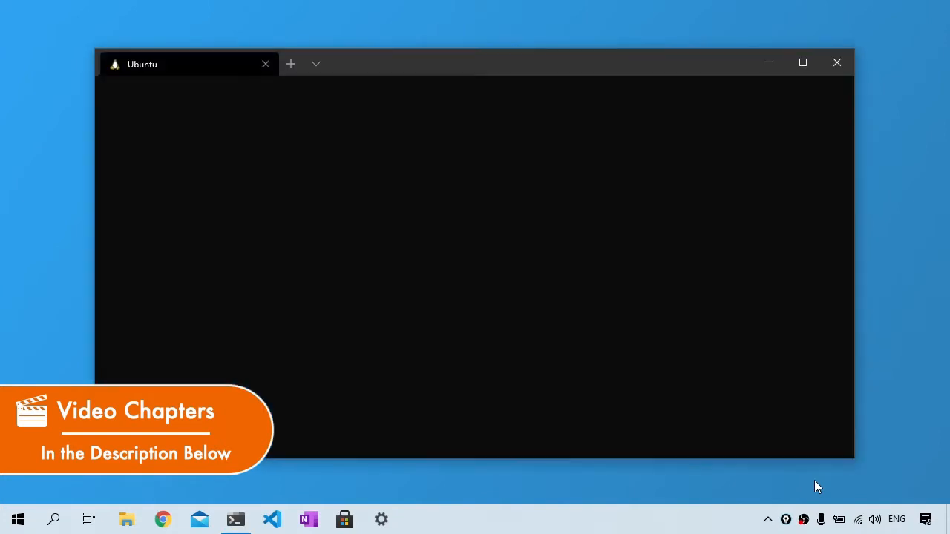
text(cd ~/Projects/)
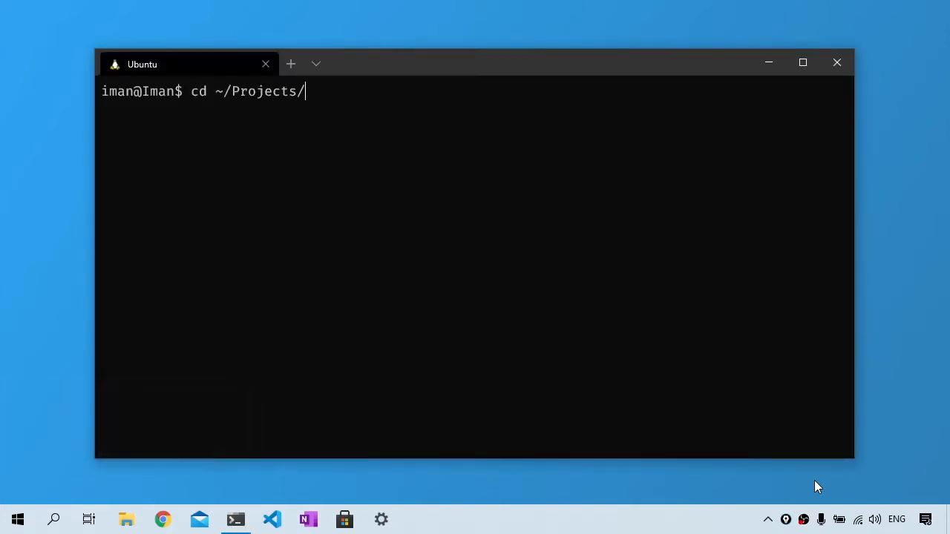
key(Return)
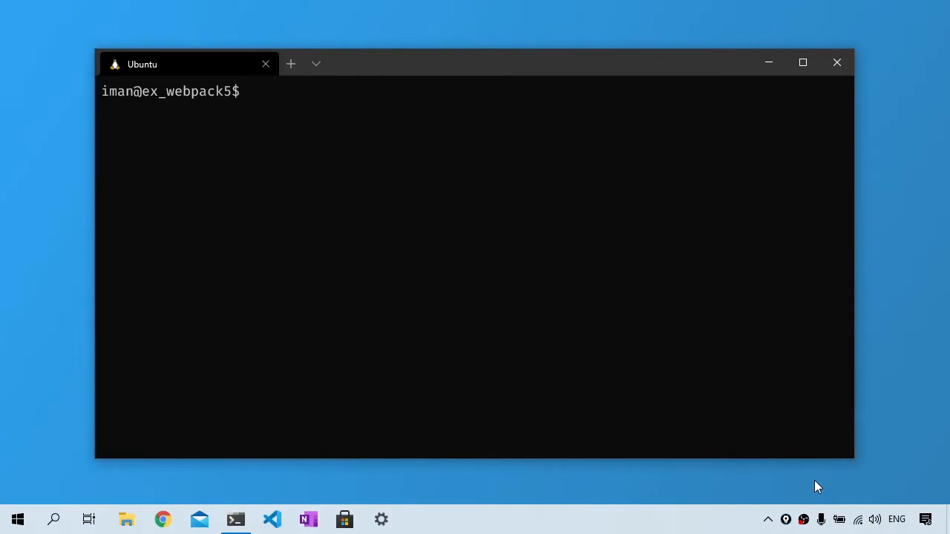
Run npm install --save-dev webpack-dev-server, then return to the editor
text(npm install --s)
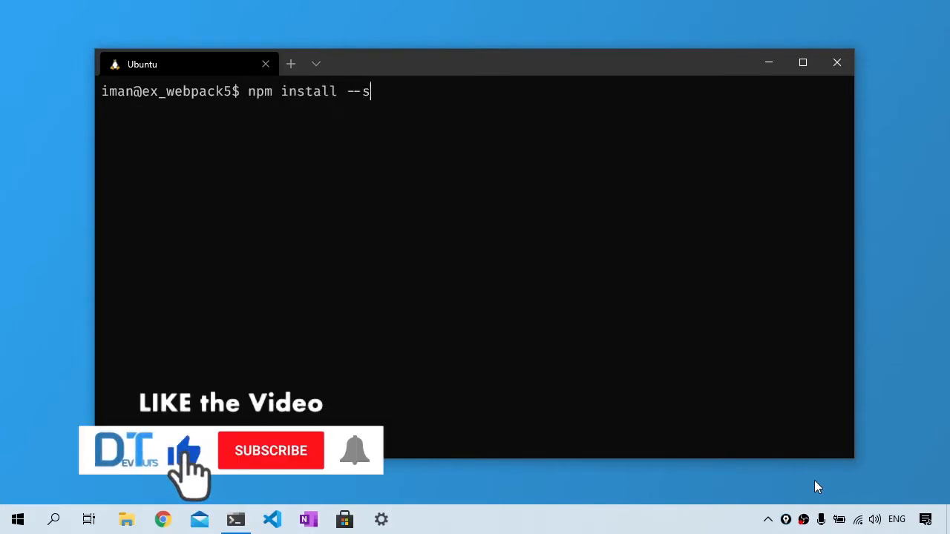
text(ave-dev we)
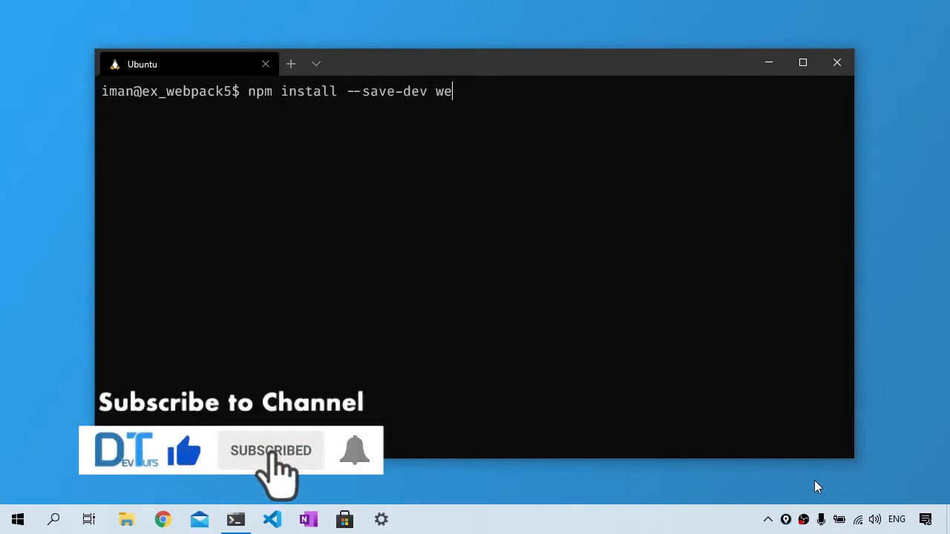
text(bpack-dev-se)
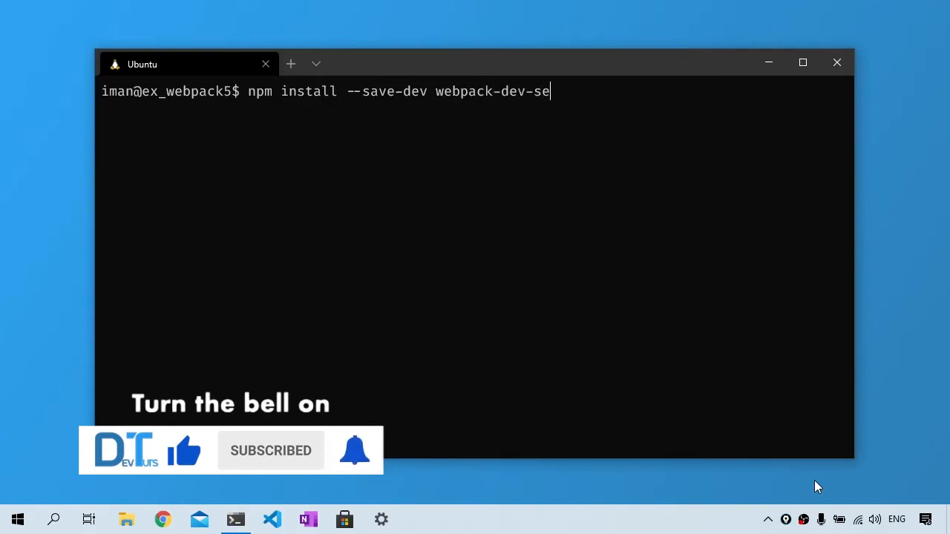
key(Return)
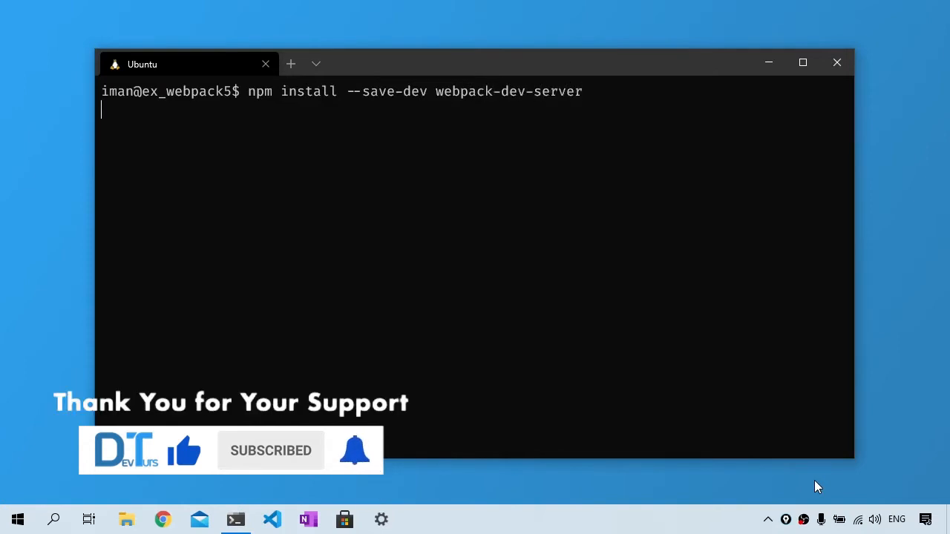
key(Return)
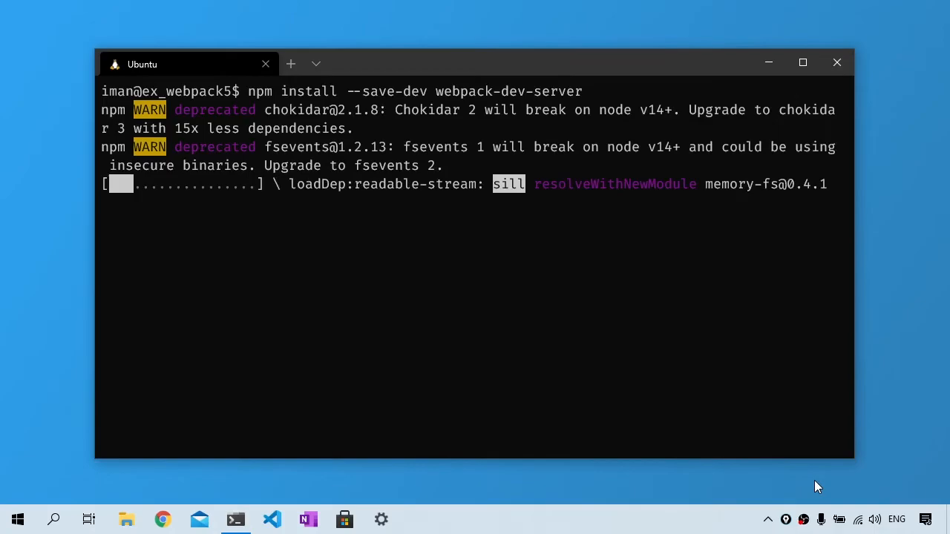
click(272, 519)
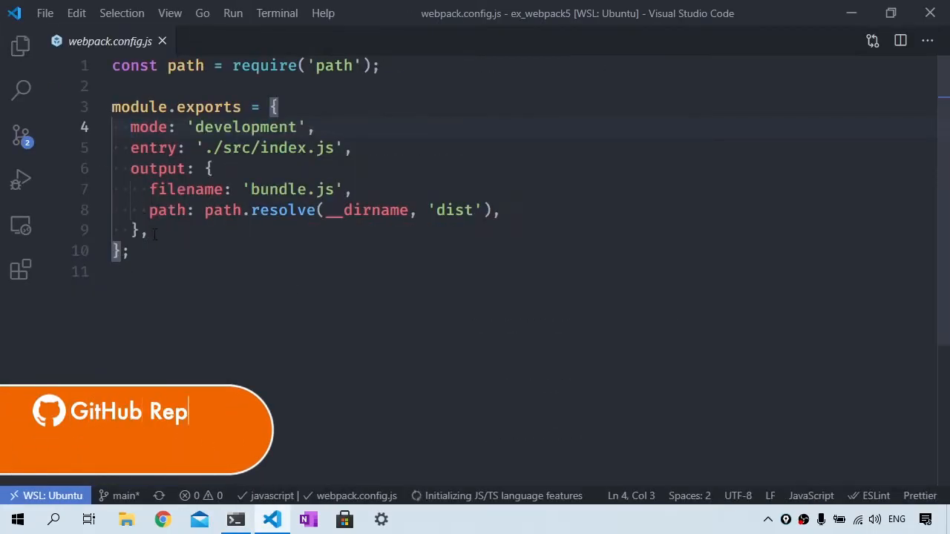
Add devServer { contentBase: path.join(__dirname, 'dist'), port: 3000, open: true } and save
text(devServer: {)
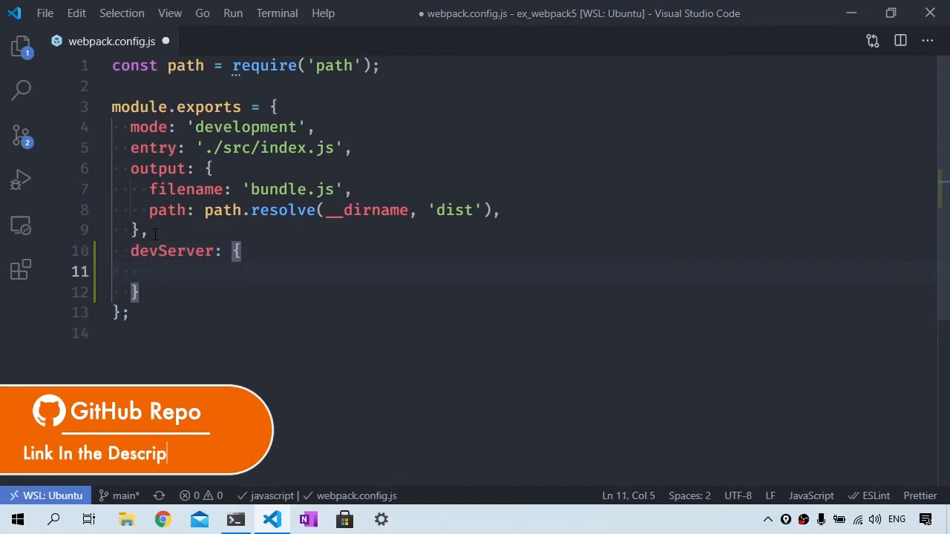
text(content)
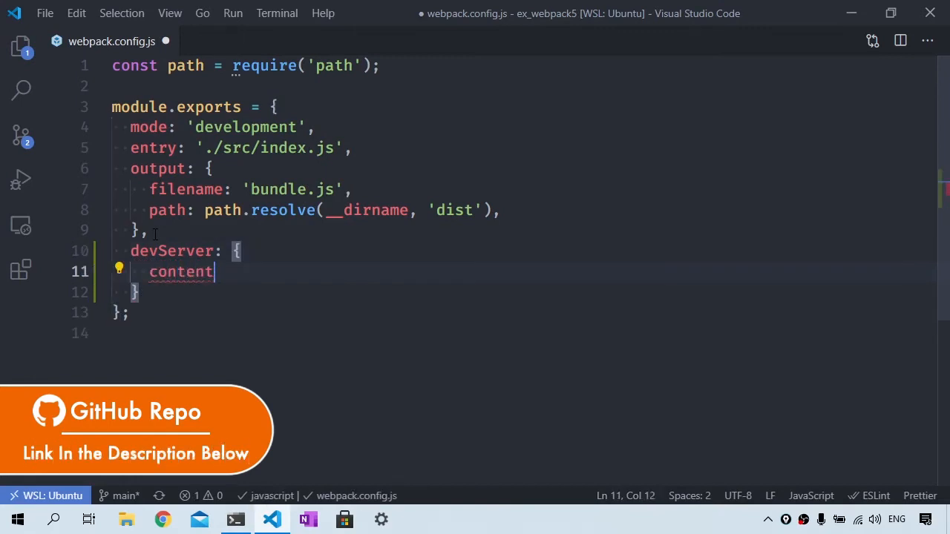
text(Base:)
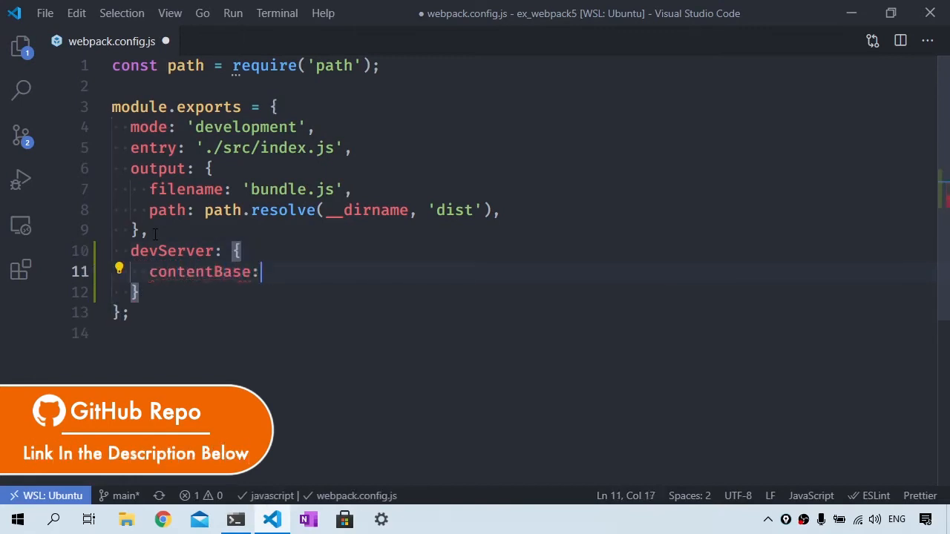
text(path.join(__dirname, 'dist'),)
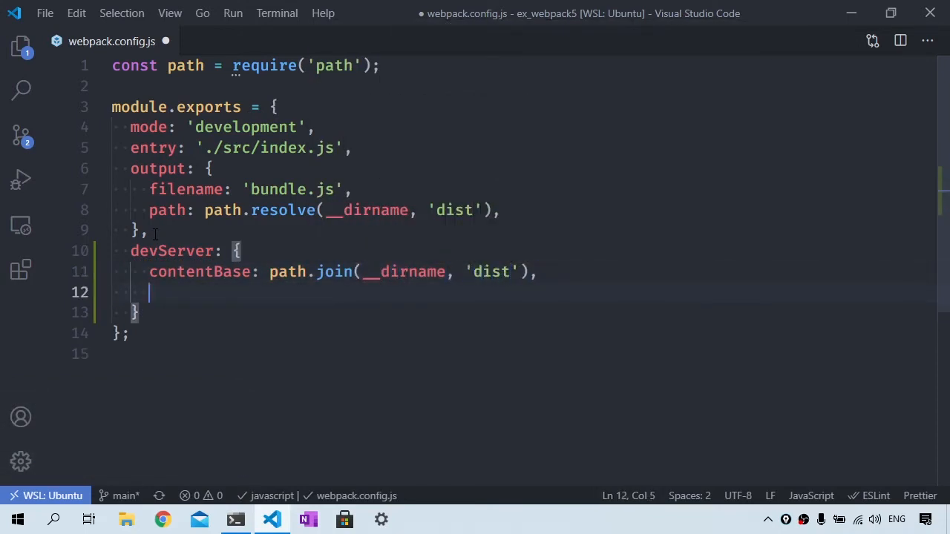
text(port:)
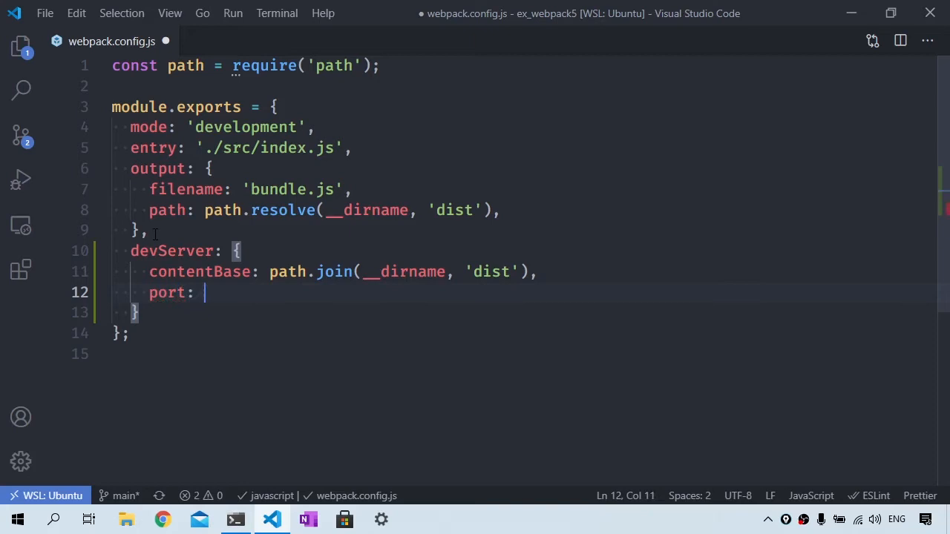
text(3000,)
text(ope)
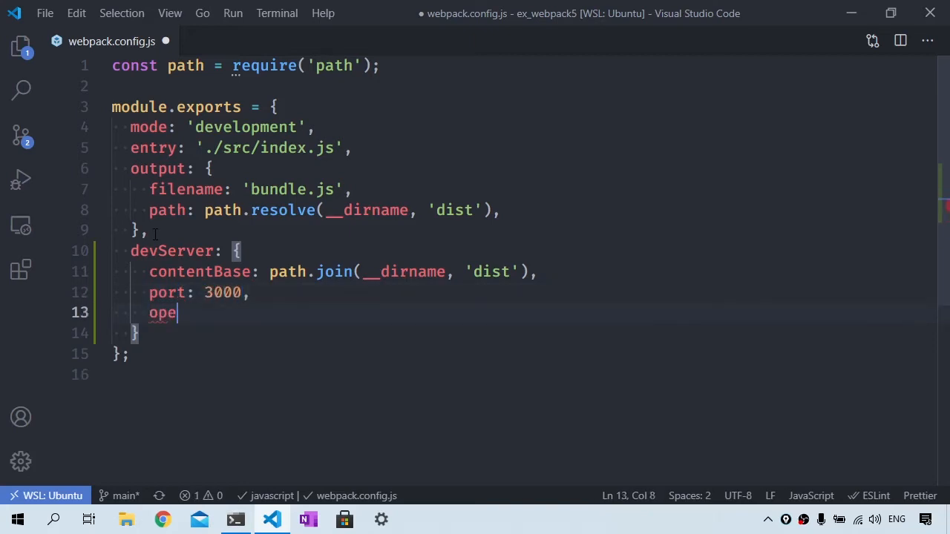
text(n: true,)
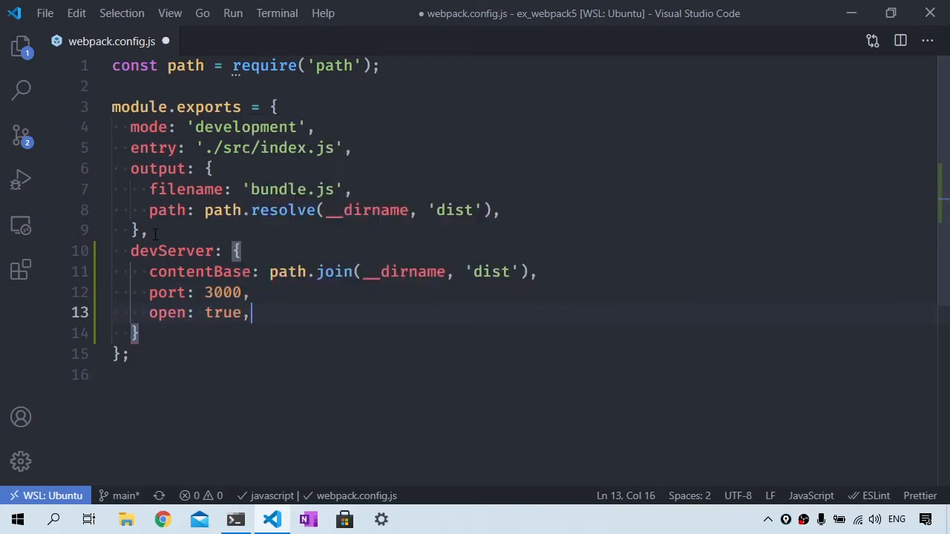
key(ctrl+s)
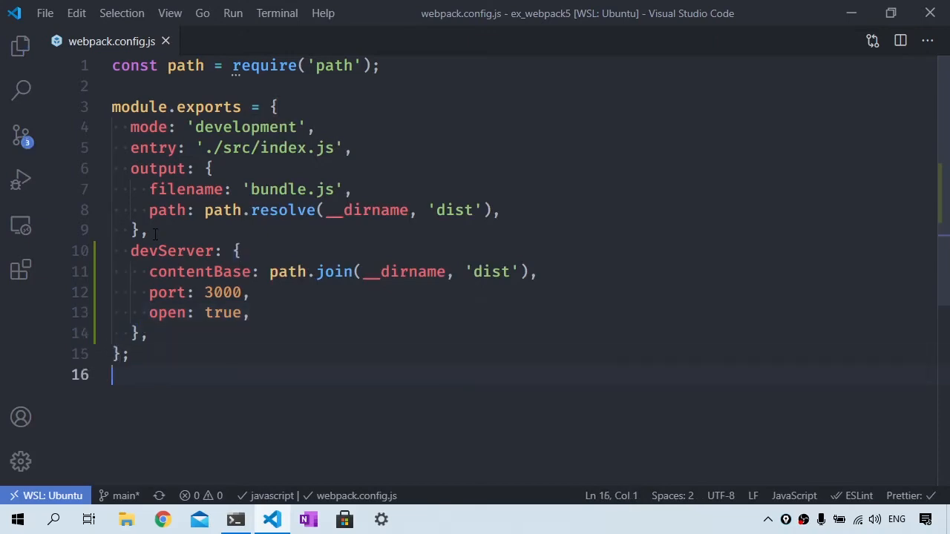
click(21, 44)
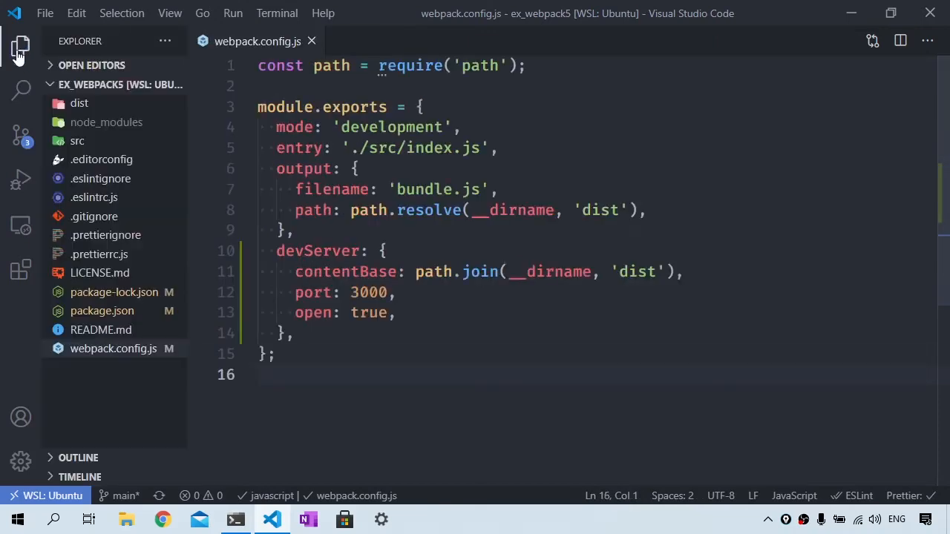
In package.json scripts, add "serve": "./node_modules/.bin/webpack serve"
click(101, 310)
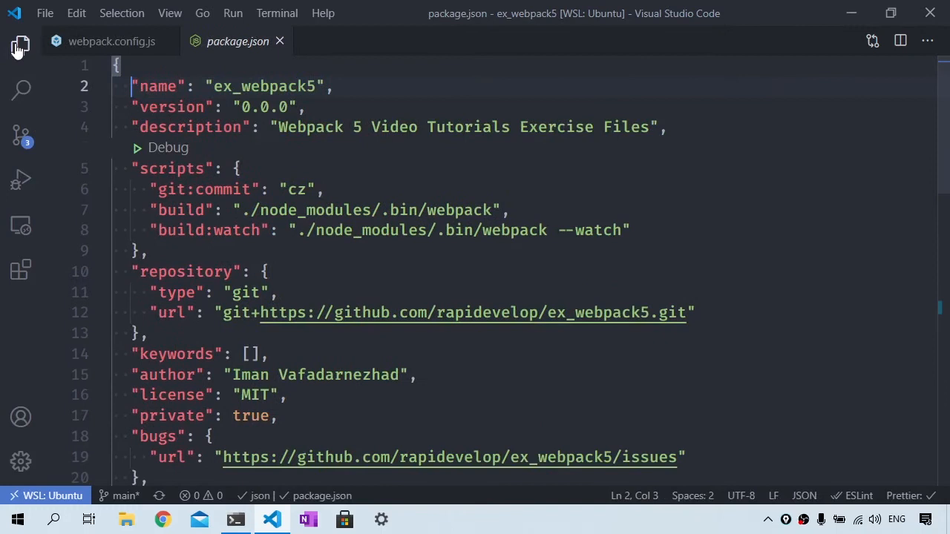
text("serve":)
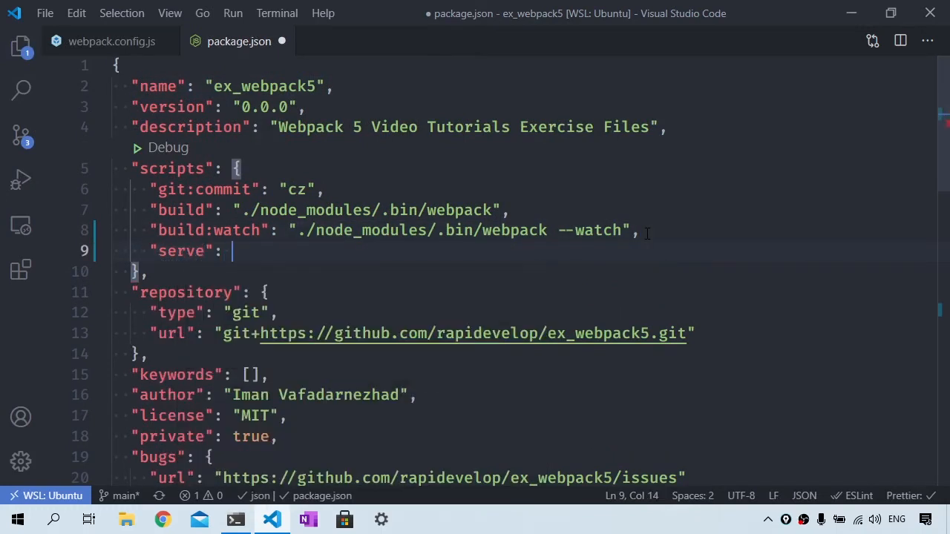
text("./node_mo")
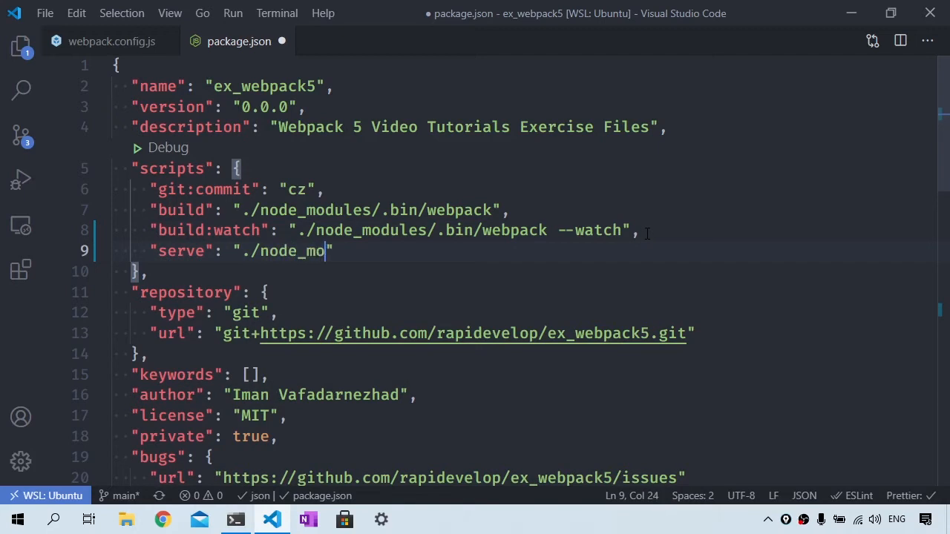
text(dules/.bin/we)
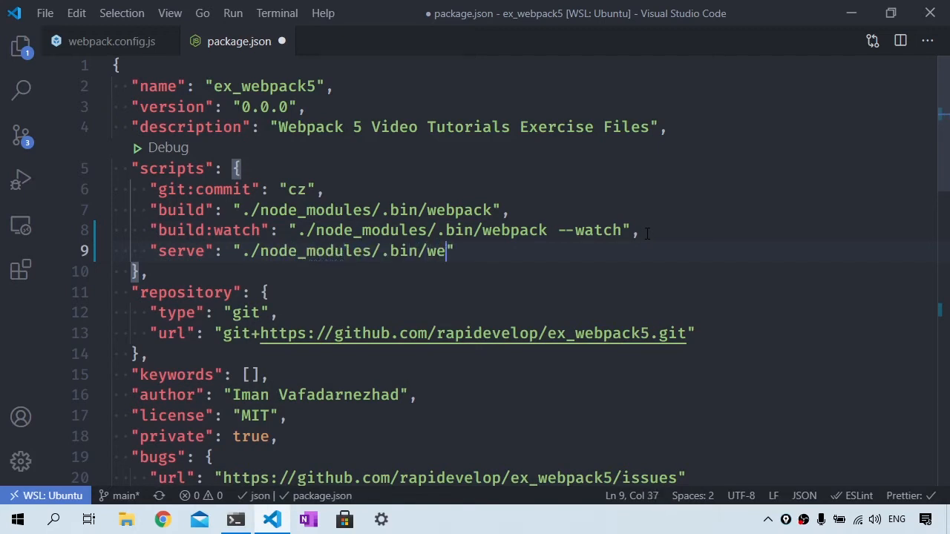
text(bpack serve)
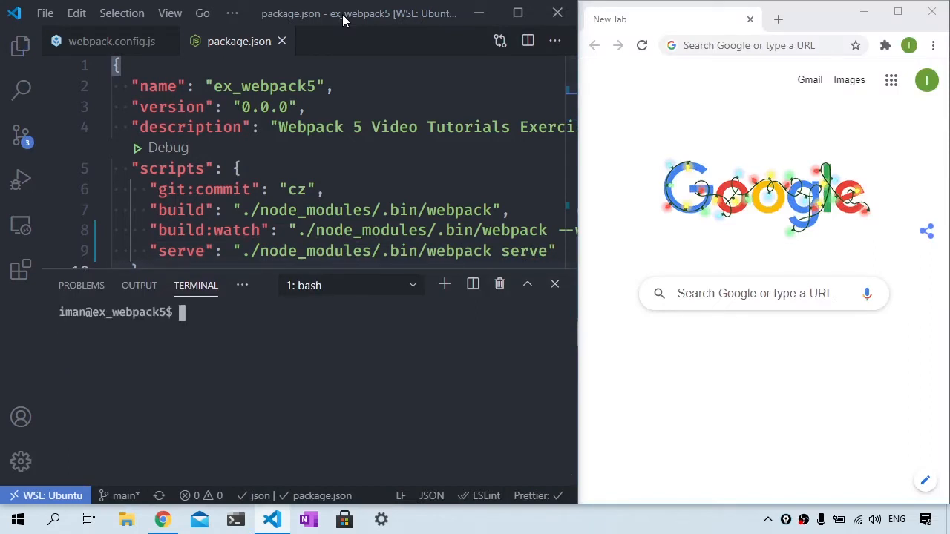
Run npm run serve so the browser opens localhost:3000 with Hello Webpack!!!
text(npm run serv)
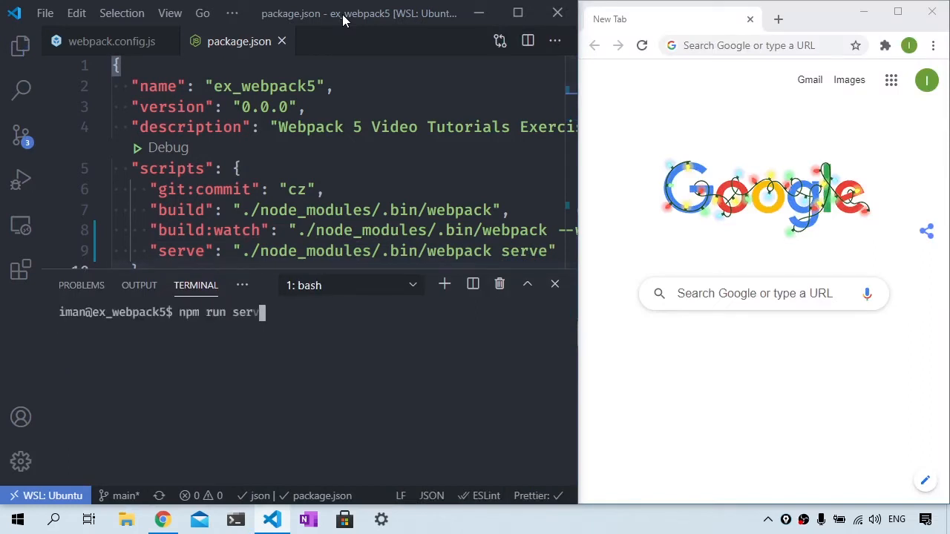
key(Return)
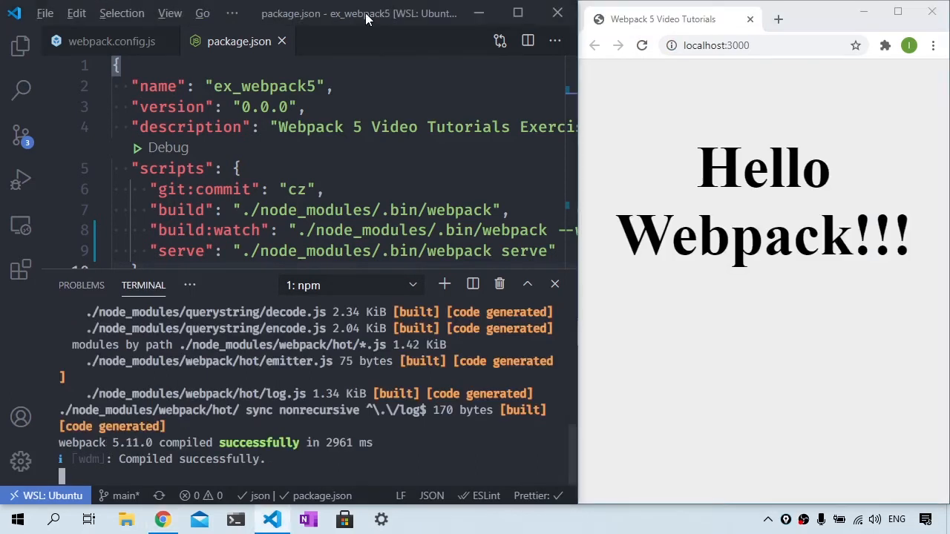
mouse_move(21, 44)
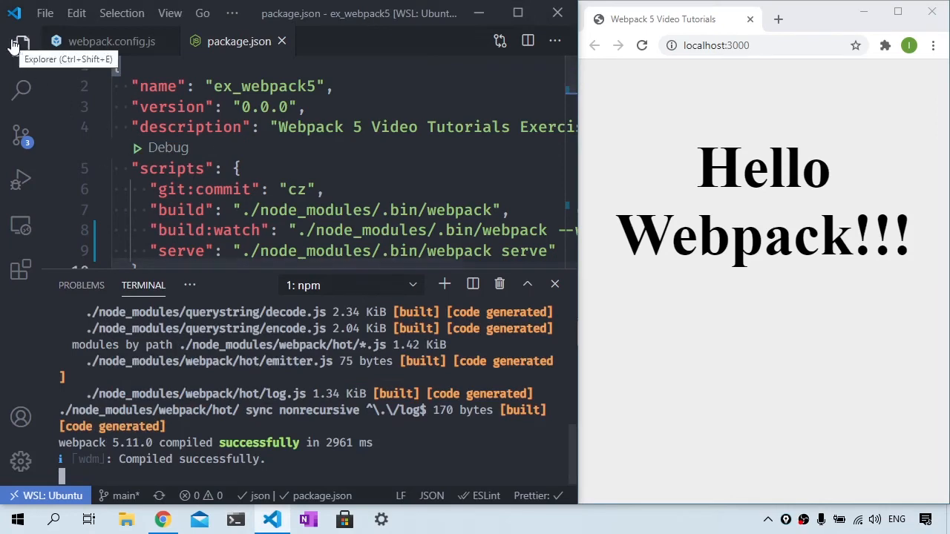
Edit src/index.js heading to 'Hello from webpack-dev-server', then return to webpack.config.js
click(20, 45)
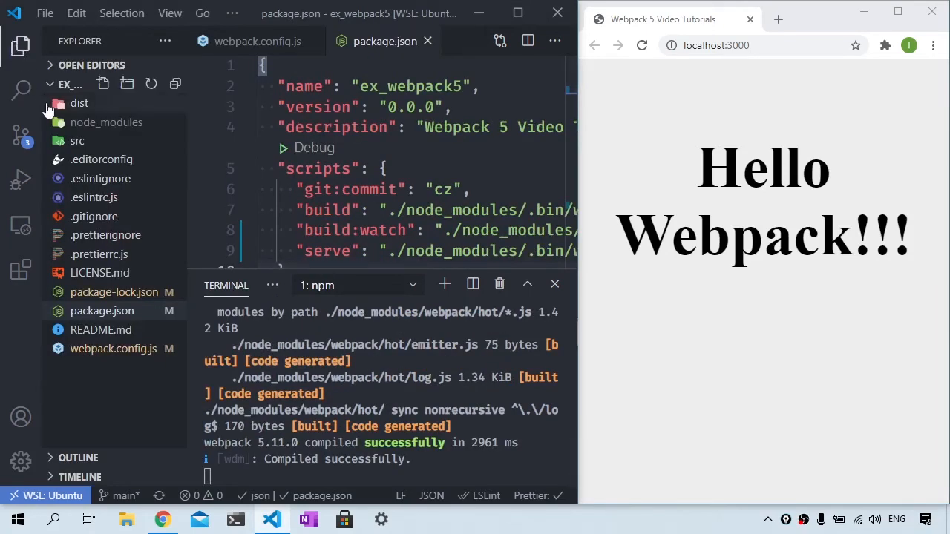
click(78, 139)
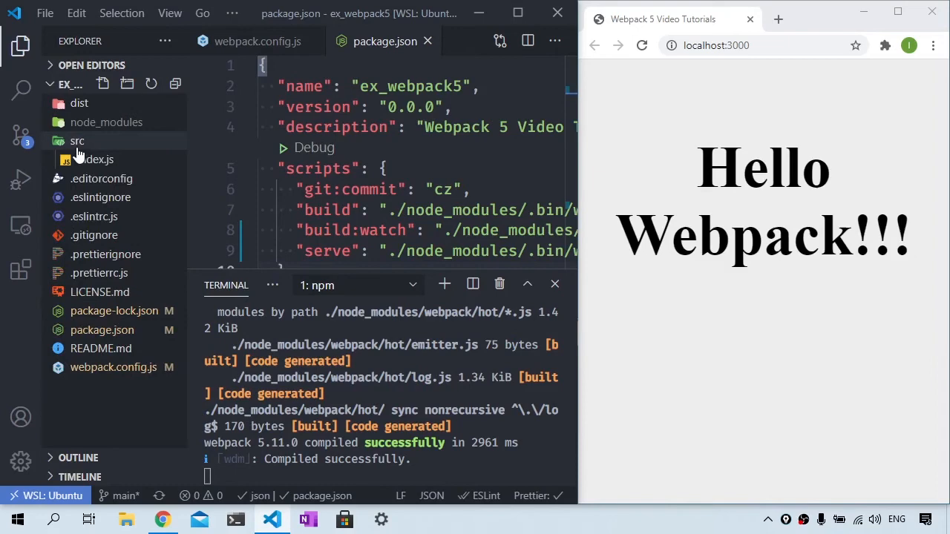
click(95, 159)
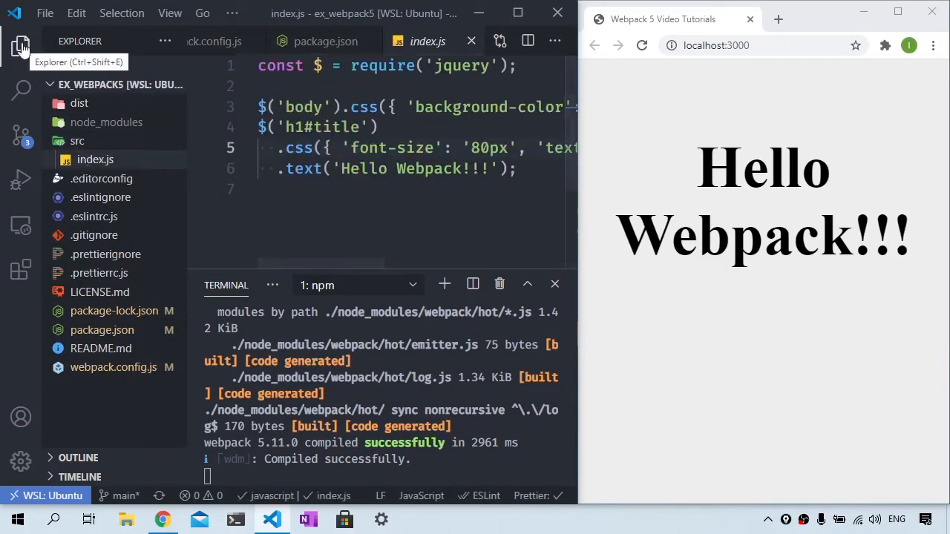
click(21, 45)
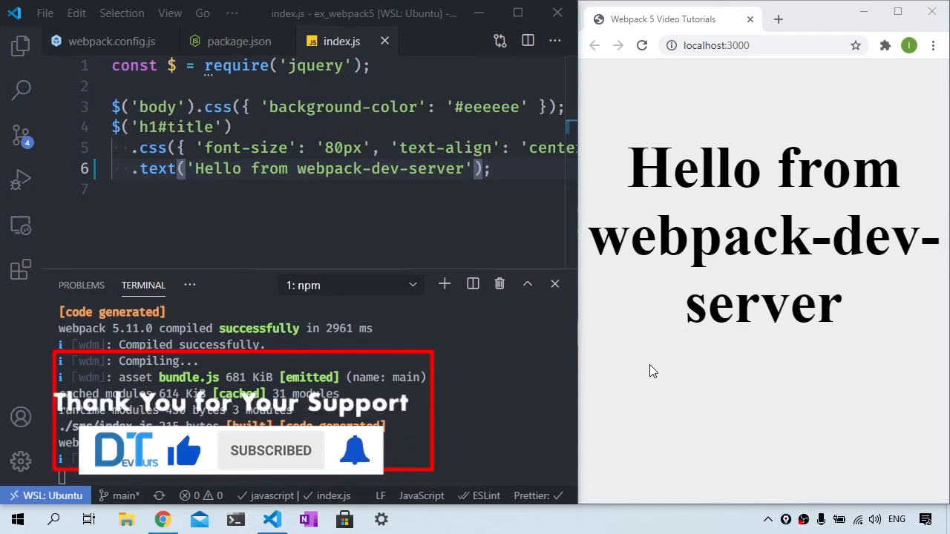
click(111, 41)
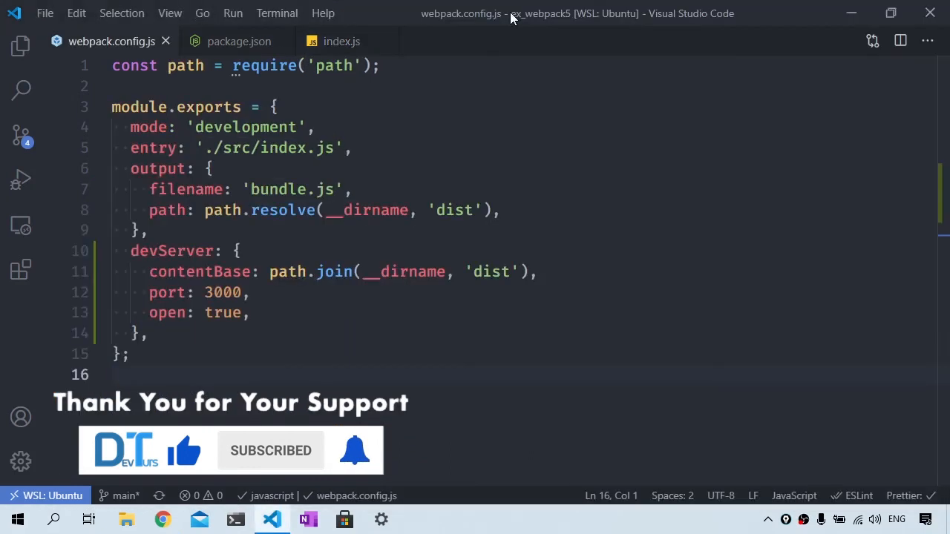